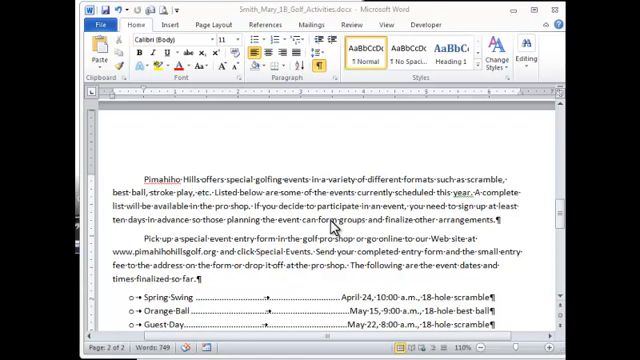
mouse_move(332, 212)
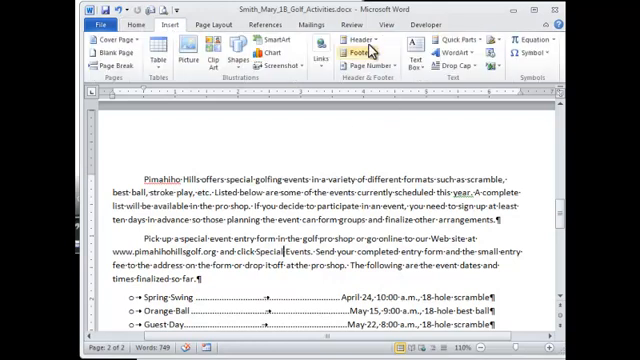
- Open the golf activities document's page header for editing
click(360, 42)
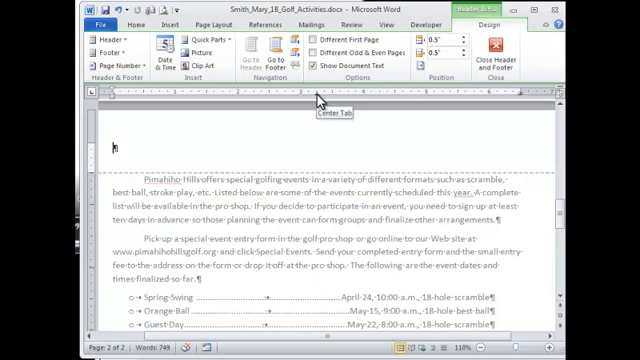
mouse_move(522, 100)
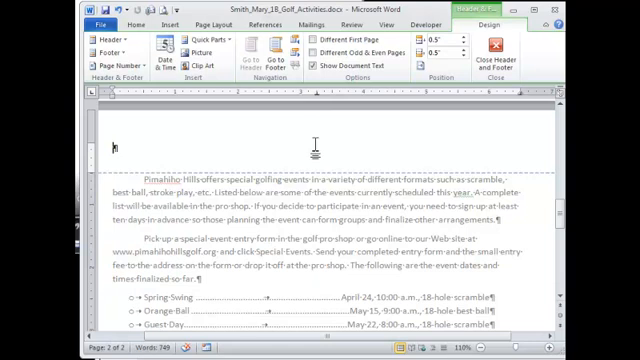
mouse_move(513, 113)
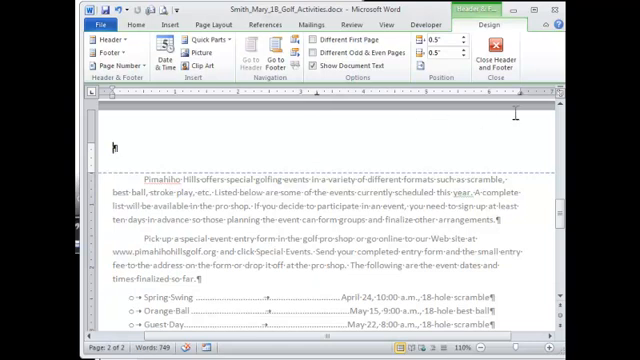
mouse_move(309, 139)
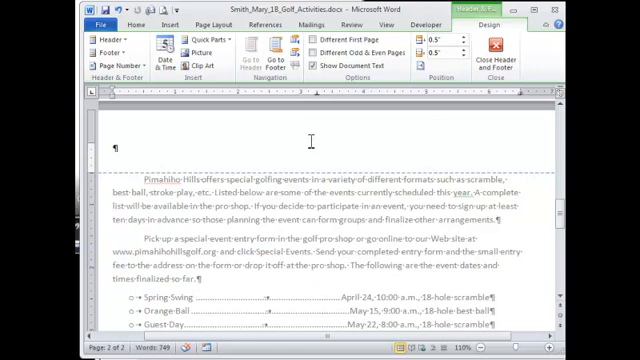
mouse_move(313, 140)
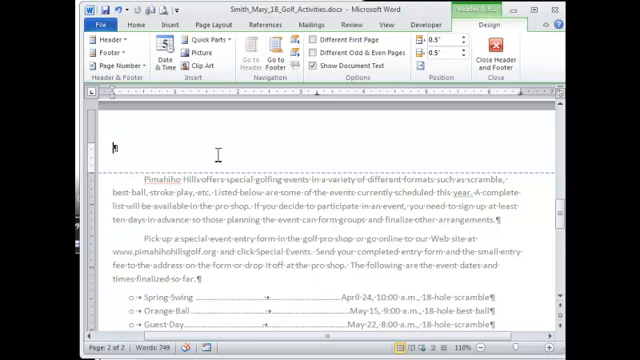
mouse_move(297, 110)
text(September 16, 2012)
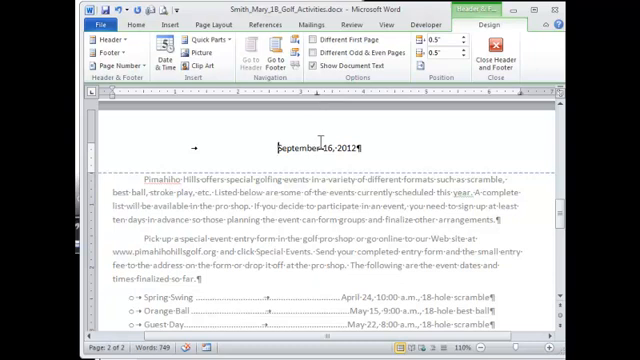
mouse_move(508, 138)
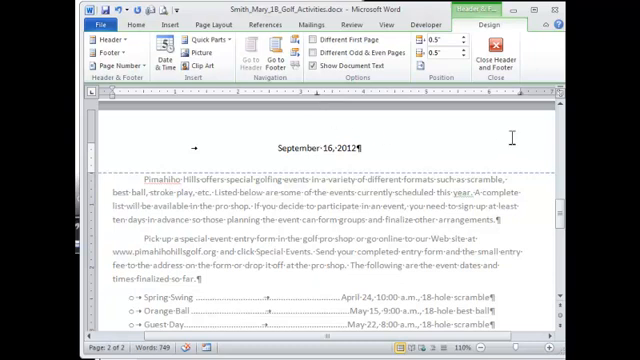
- Type 'CIS146 Micro Apps' at the header's center tab, leaving the date at the right
text(CIS1)
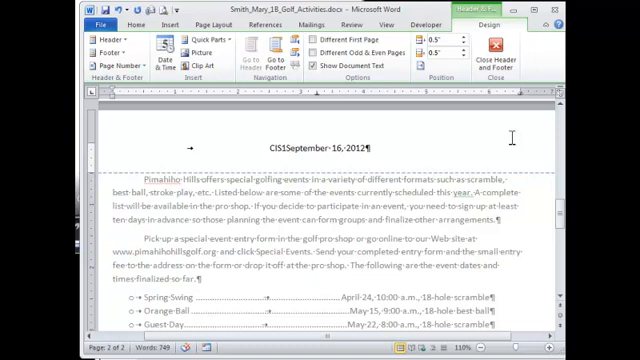
text(46·Micro)
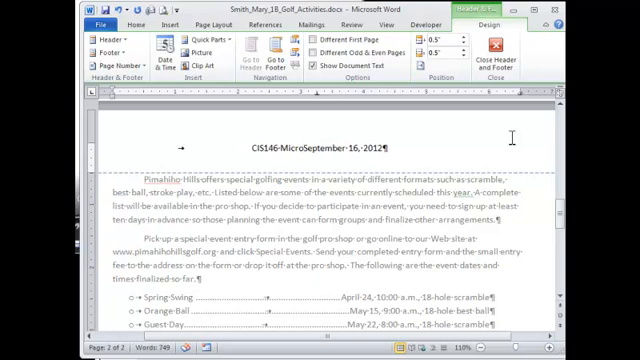
text(Ap)
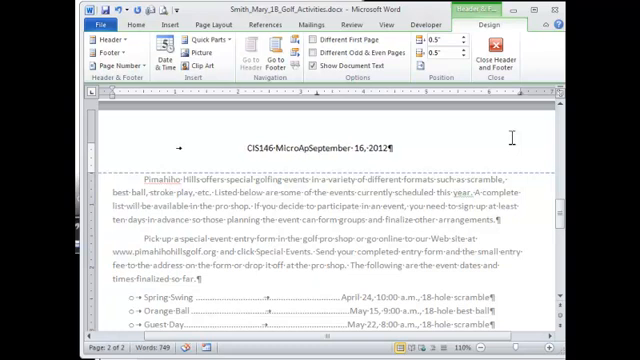
text(pps)
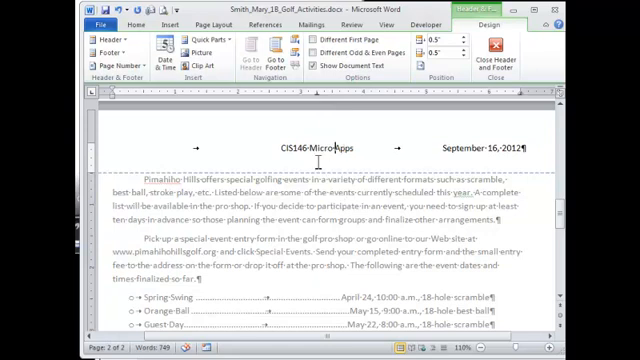
scroll(down, 3)
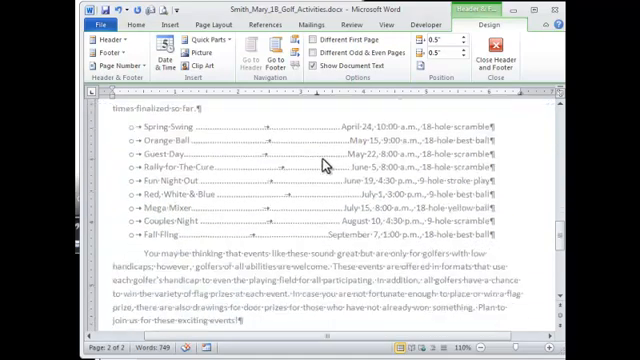
scroll(down, 3)
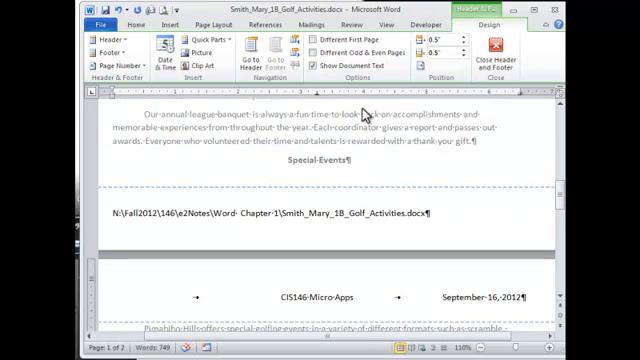
mouse_move(375, 148)
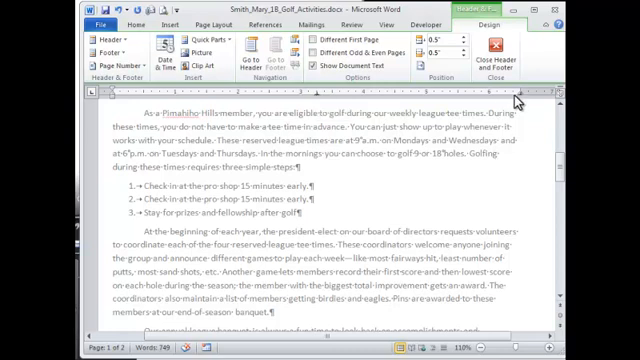
mouse_move(515, 95)
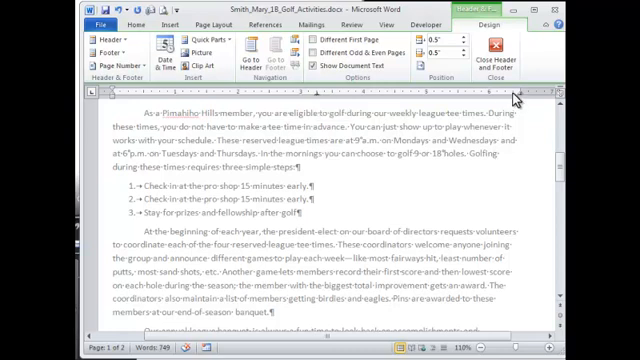